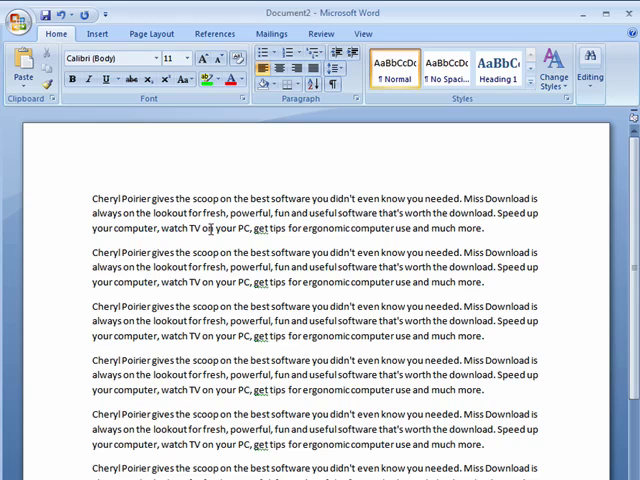
{"action": "mouse_move", "coordinate": [241, 281]}
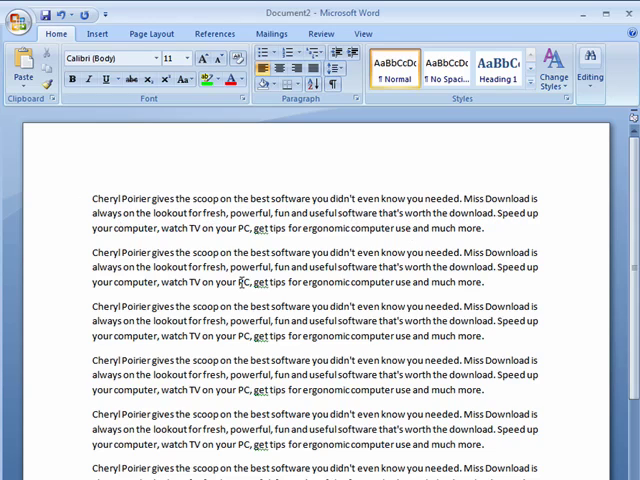
{"action": "mouse_move", "coordinate": [177, 354]}
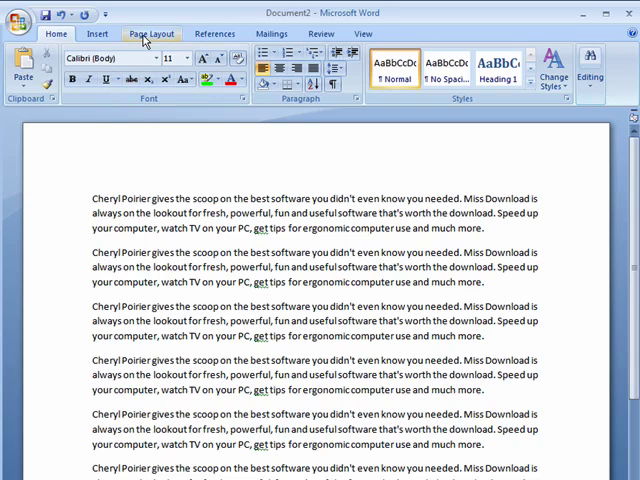
Split the repeated paragraphs into two equal columns from the Page Layout tab
{"action": "left_click", "coordinate": [150, 33]}
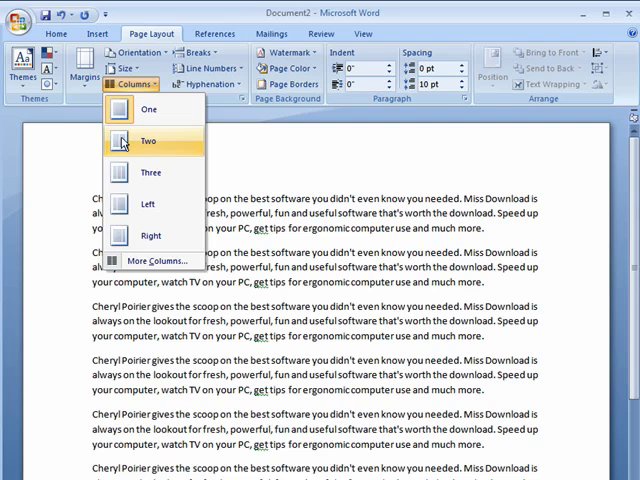
{"action": "left_click", "coordinate": [147, 139]}
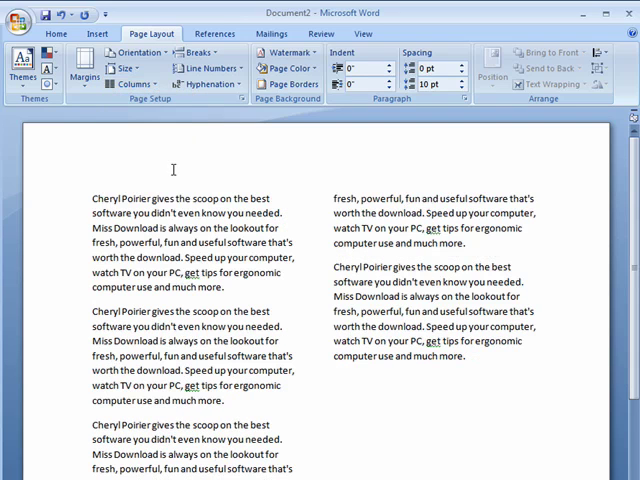
{"action": "mouse_move", "coordinate": [284, 247]}
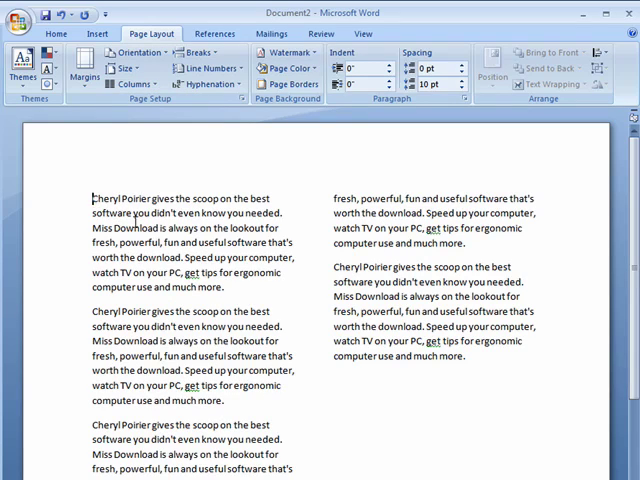
{"action": "mouse_move", "coordinate": [135, 253]}
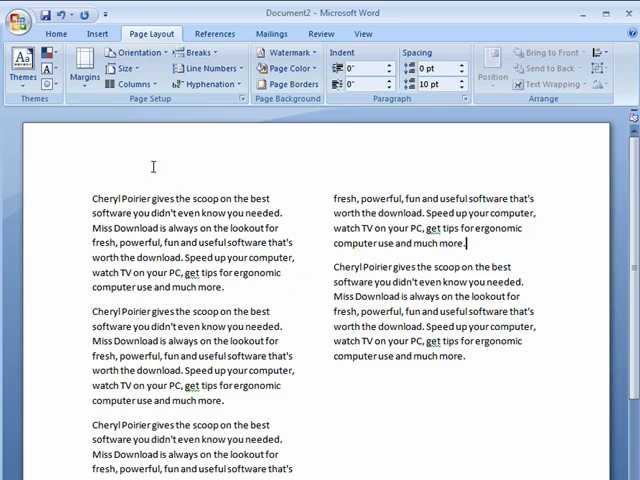
Switch the paragraphs from two columns to three equal columns
{"action": "left_click", "coordinate": [131, 84]}
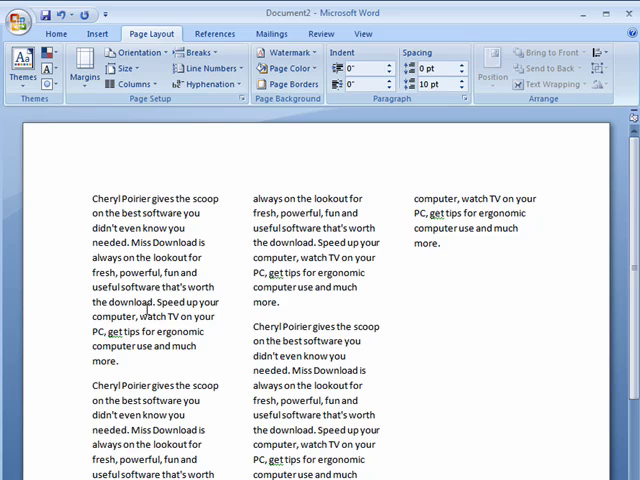
Apply the Right column preset: a wide first column and a narrow second
{"action": "left_click", "coordinate": [130, 84]}
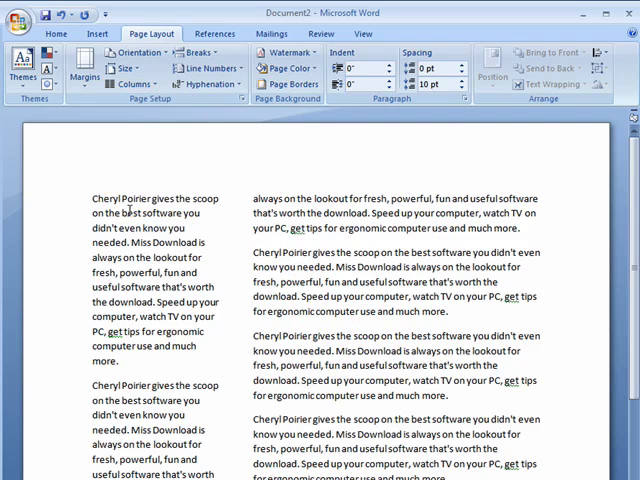
{"action": "left_click", "coordinate": [123, 84]}
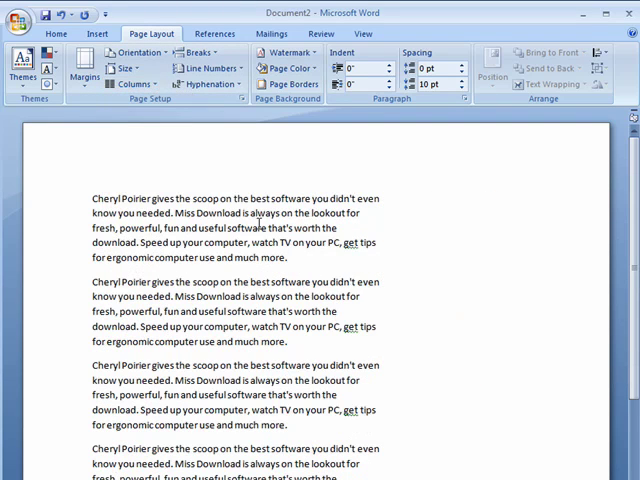
Open the More Columns dialog showing each column's width and spacing
{"action": "left_click", "coordinate": [130, 83]}
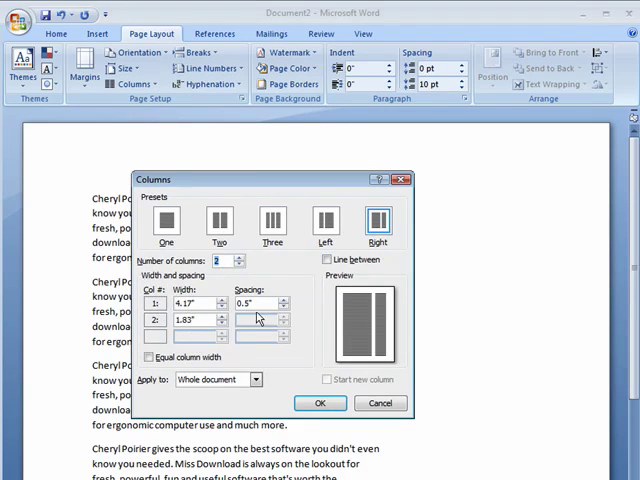
{"action": "mouse_move", "coordinate": [347, 343]}
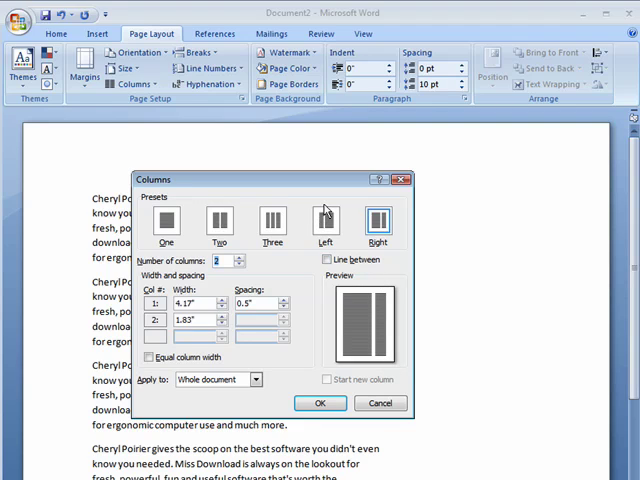
{"action": "mouse_move", "coordinate": [250, 278]}
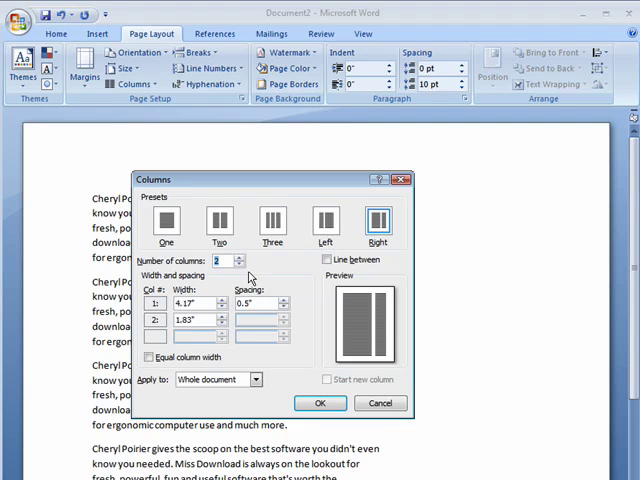